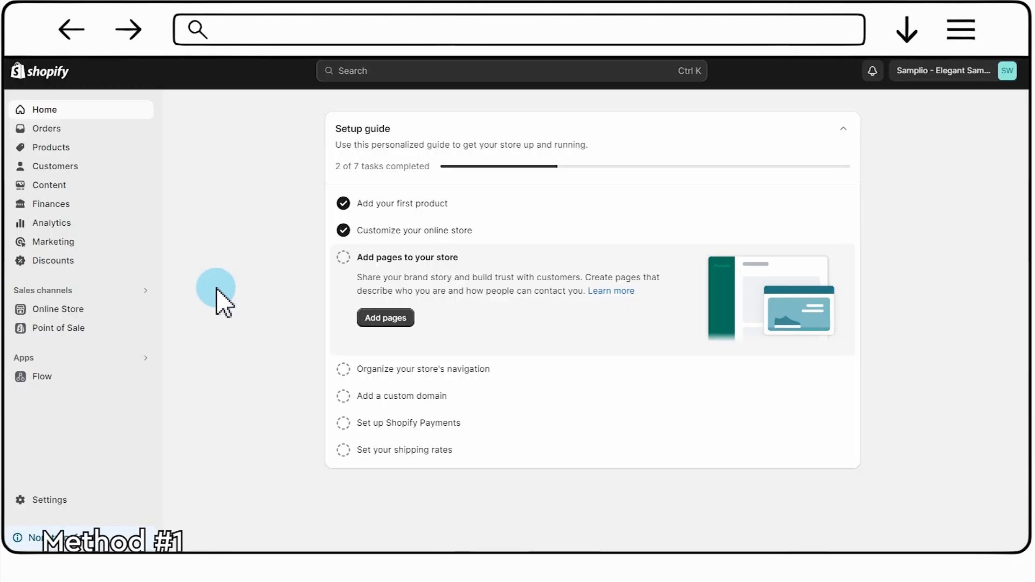
Step: Go to Online Store > Themes and start customizing the current Dawn theme
click(58, 308)
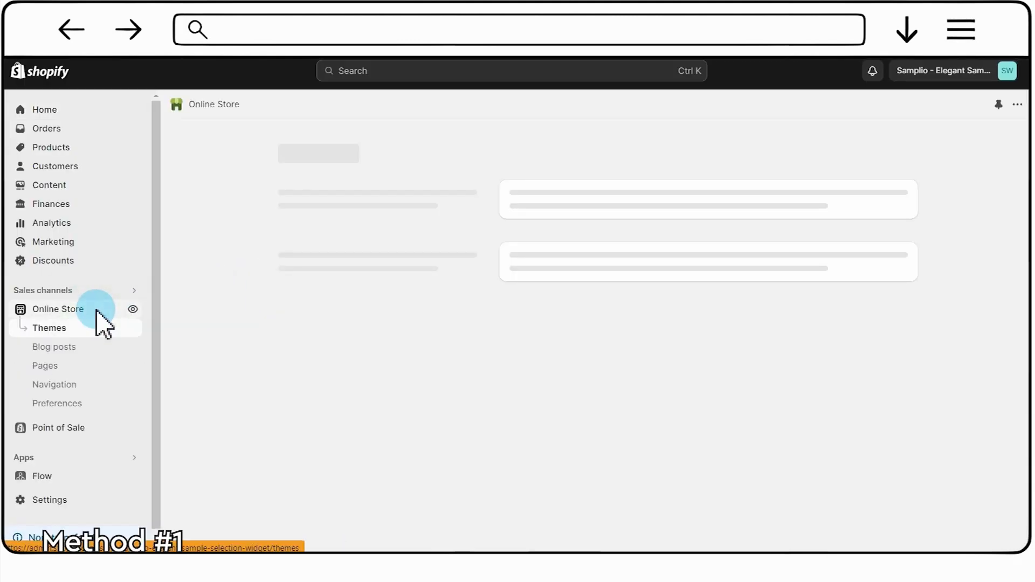
click(49, 327)
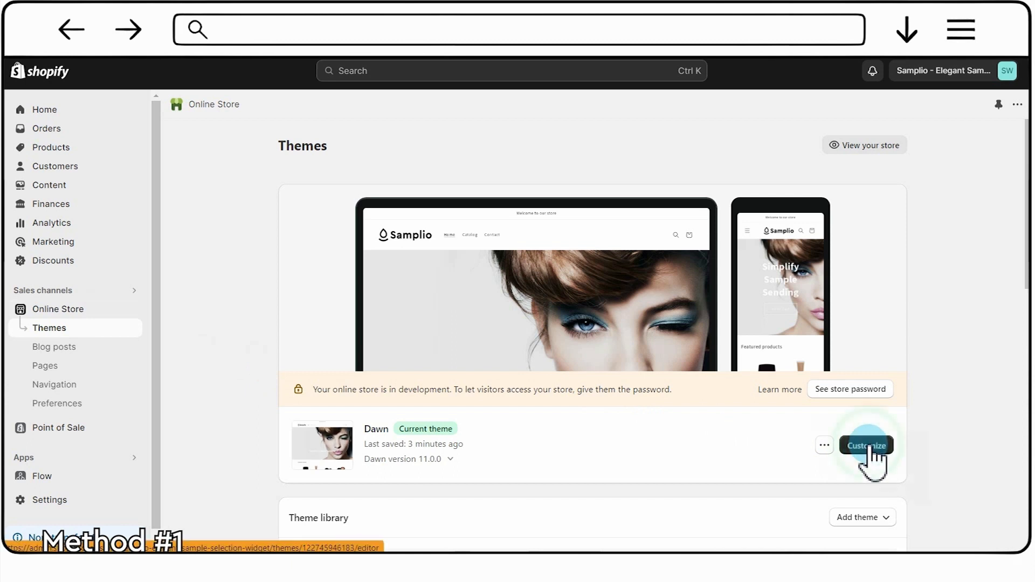
click(866, 445)
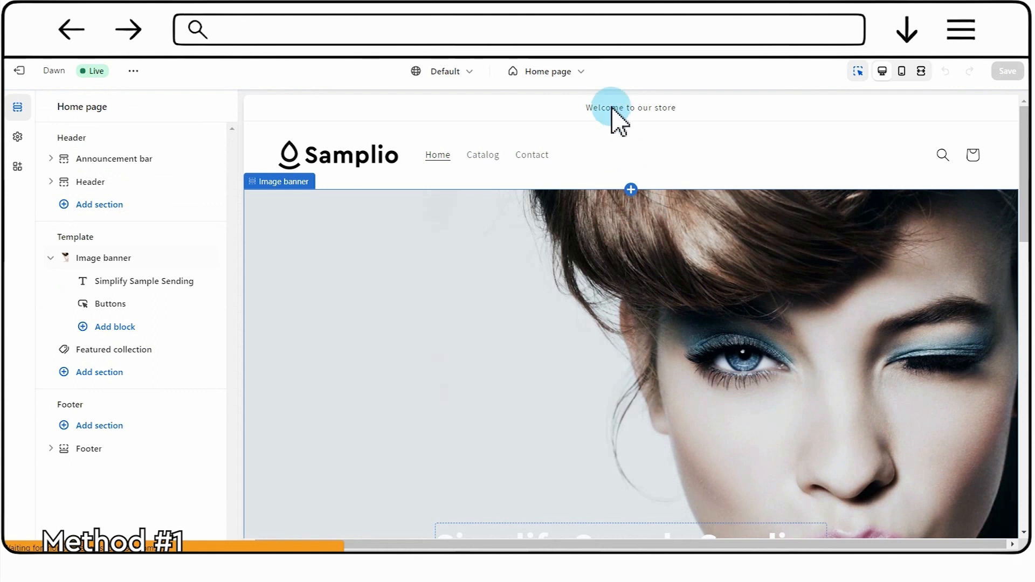
Step: Switch the editor from the Home page template to the Cart template
click(547, 71)
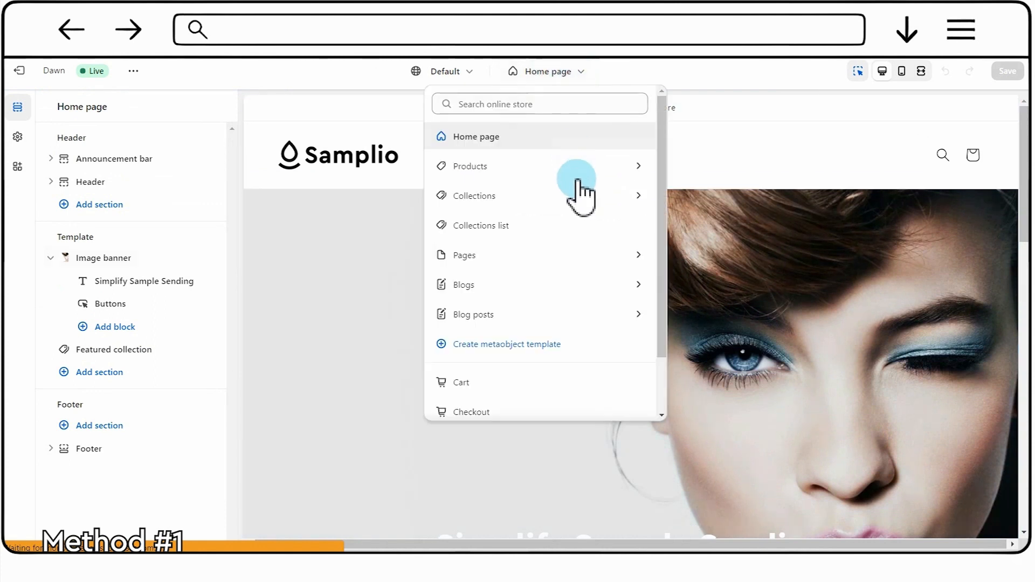
scroll(down, 3)
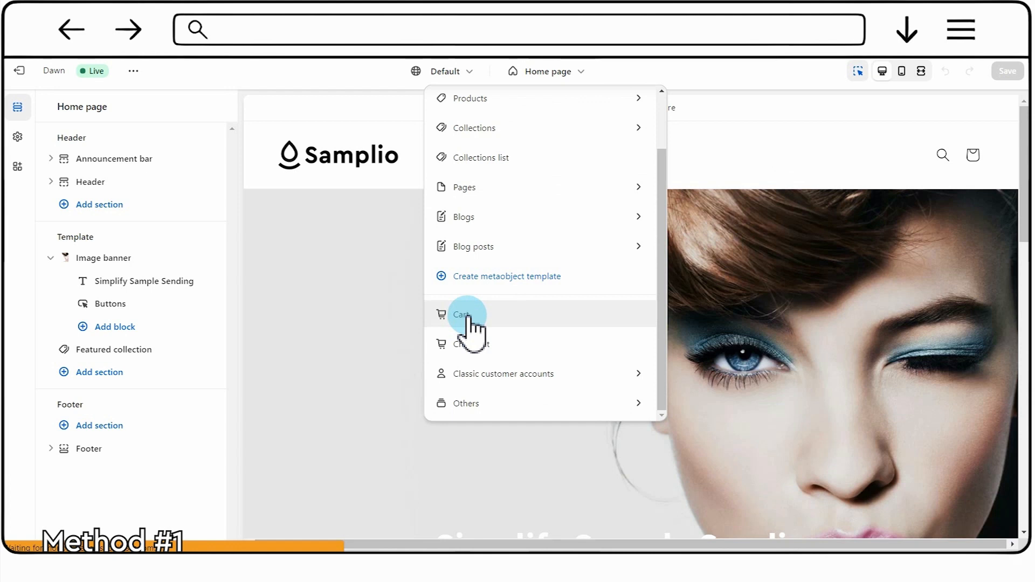
click(462, 313)
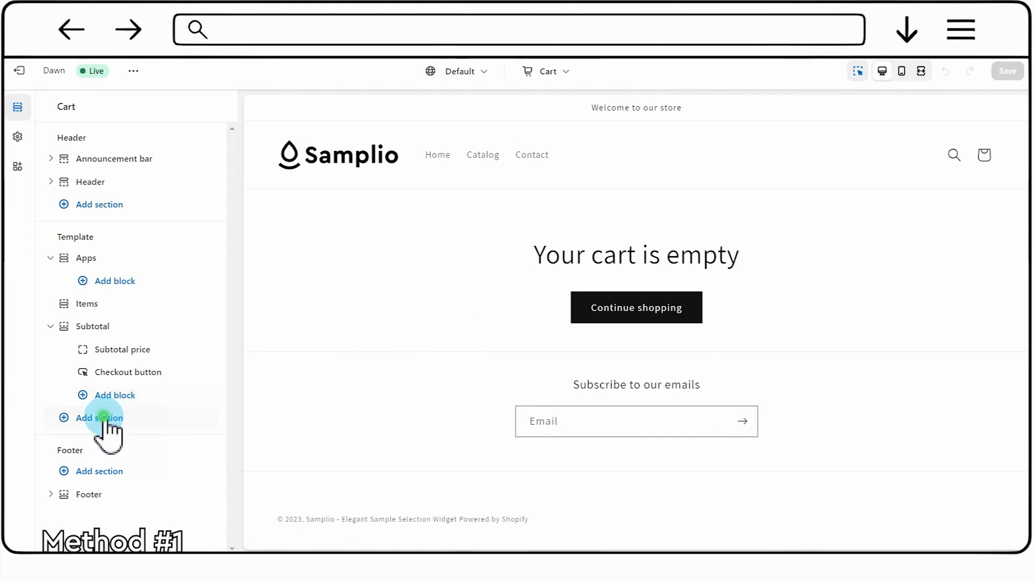
Step: Add the Samplio - Samples app section to the Cart template
click(98, 418)
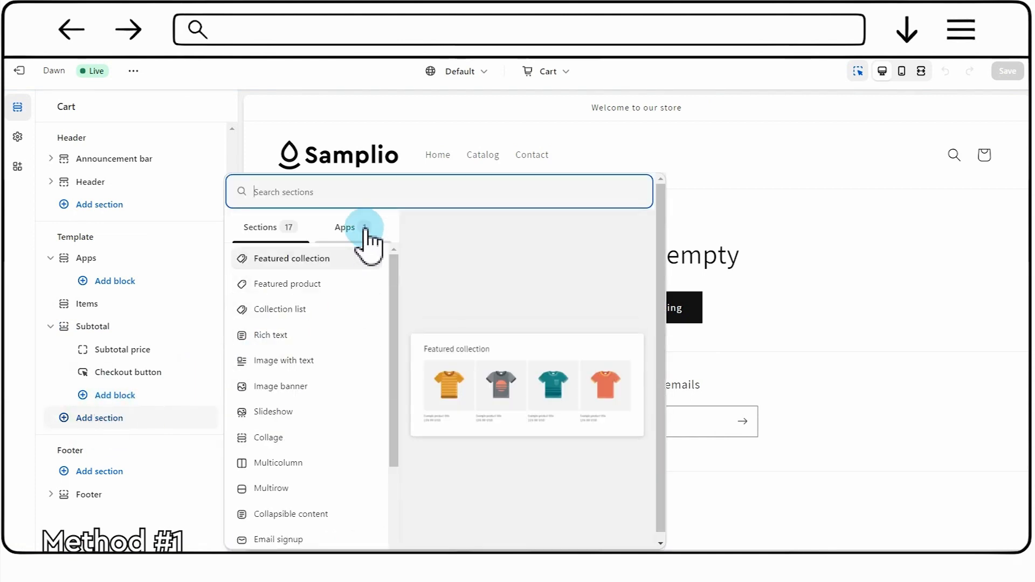
click(345, 228)
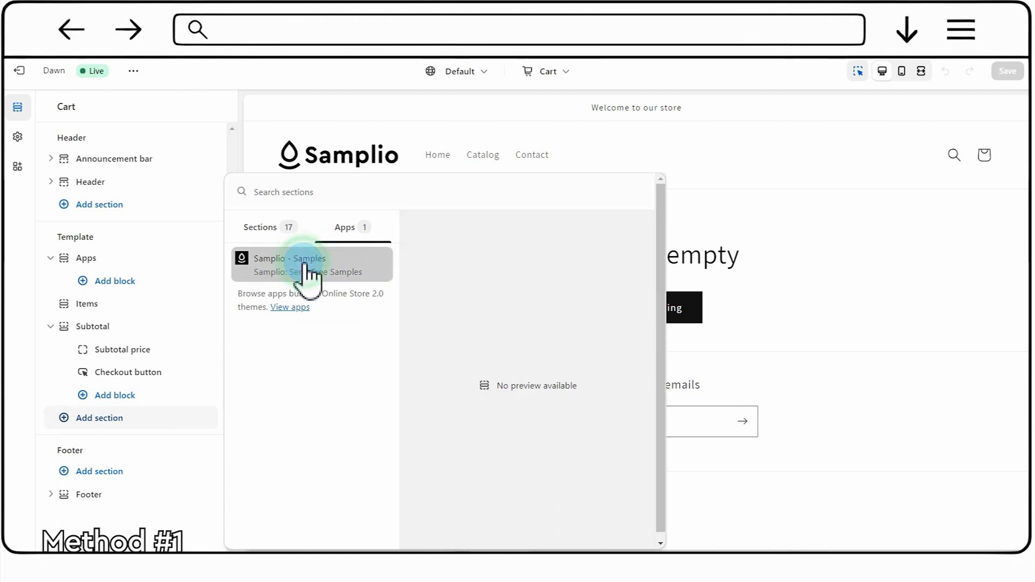
click(310, 264)
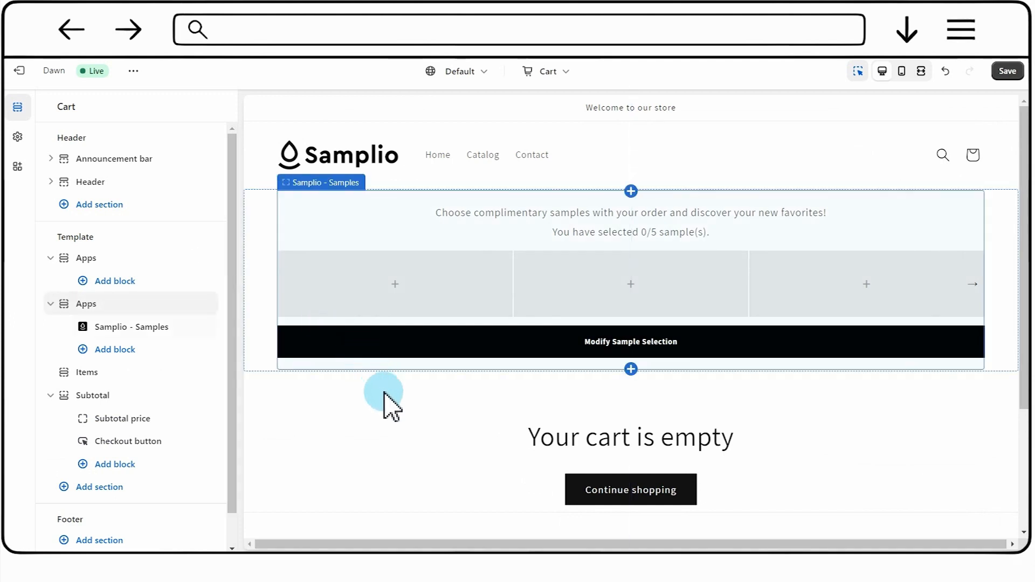
mouse_move(644, 357)
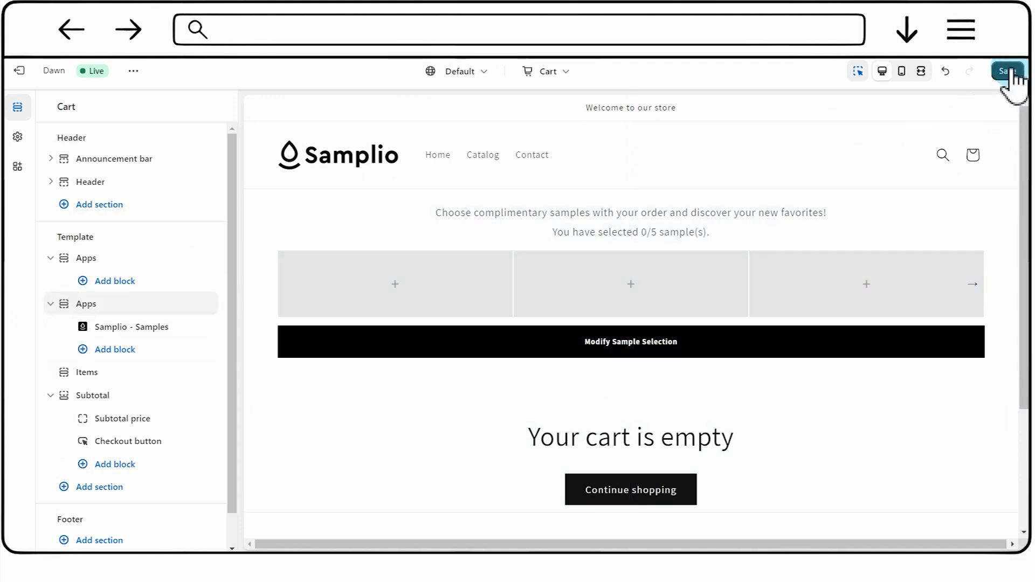
Step: Save the cart template, exit the editor, and search the admin for the Samplio app
click(1005, 72)
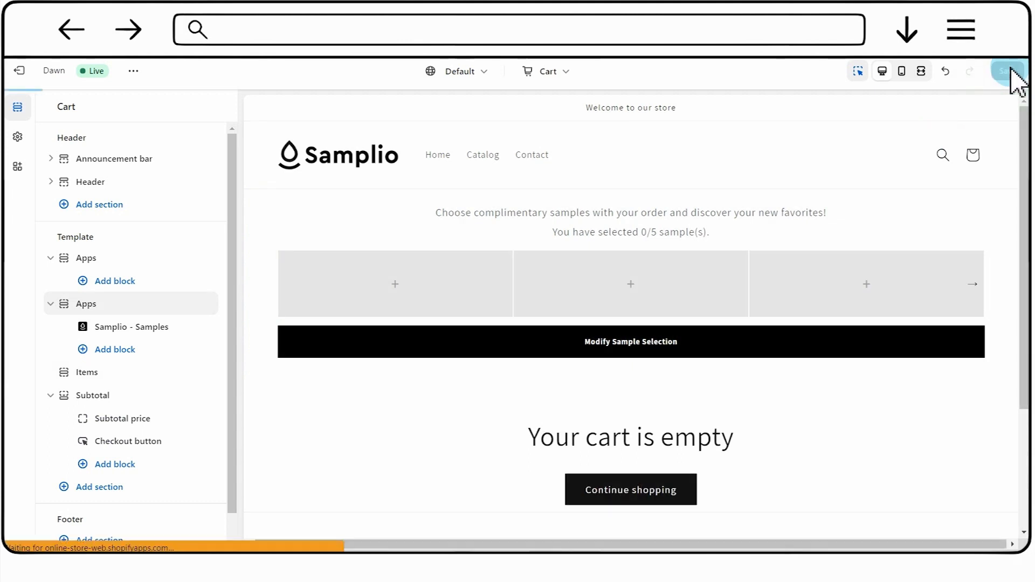
click(1008, 71)
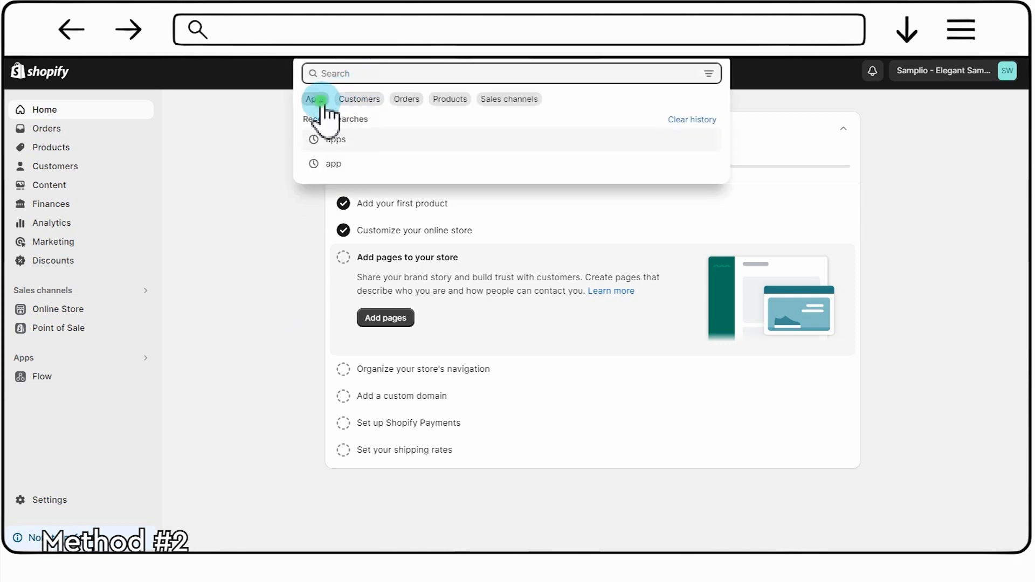
click(313, 98)
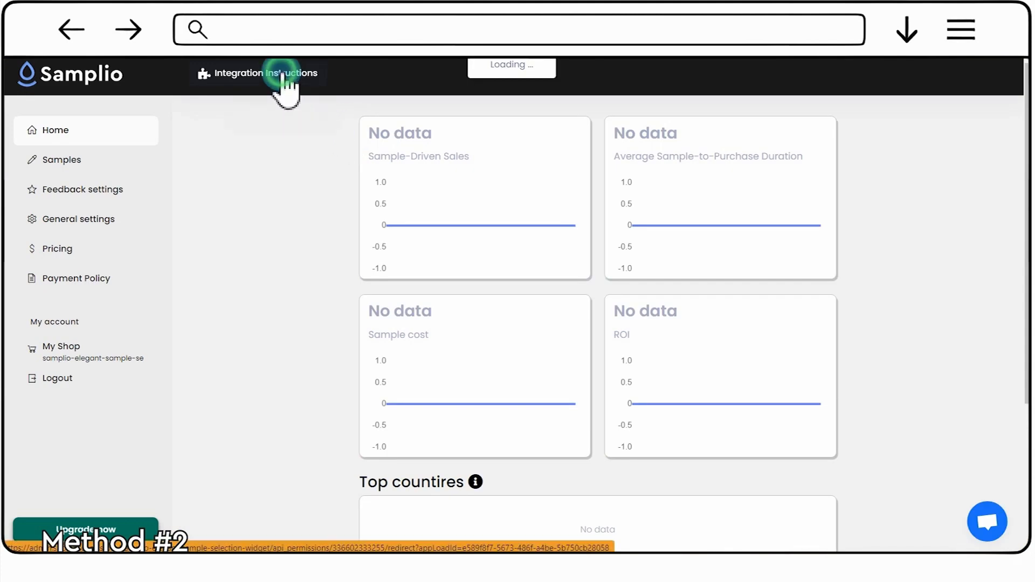
Step: In Samplio's Integration Instructions, expand Method 2: Manual Setup and copy the samplio_samples snippet
click(265, 73)
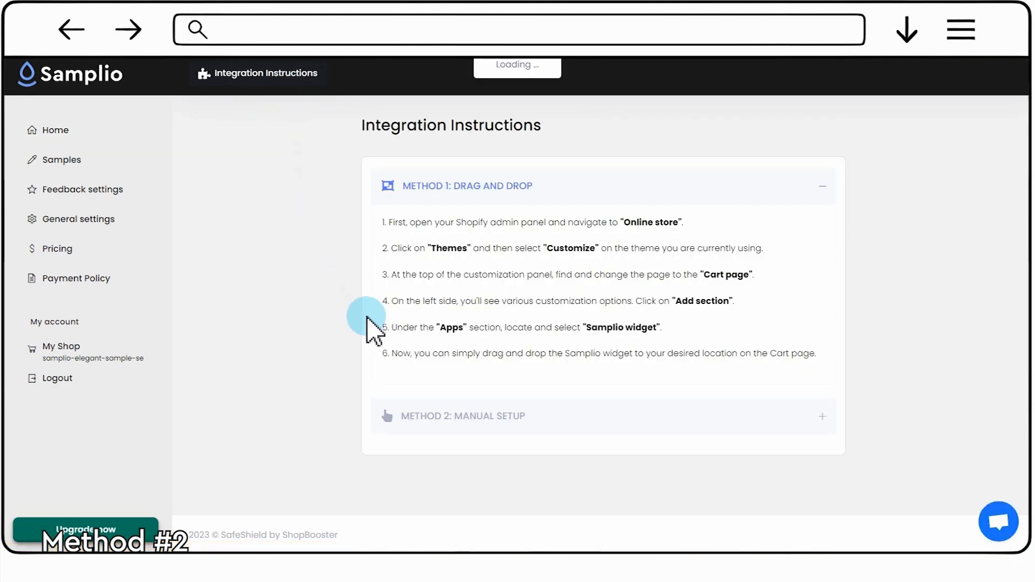
mouse_move(436, 350)
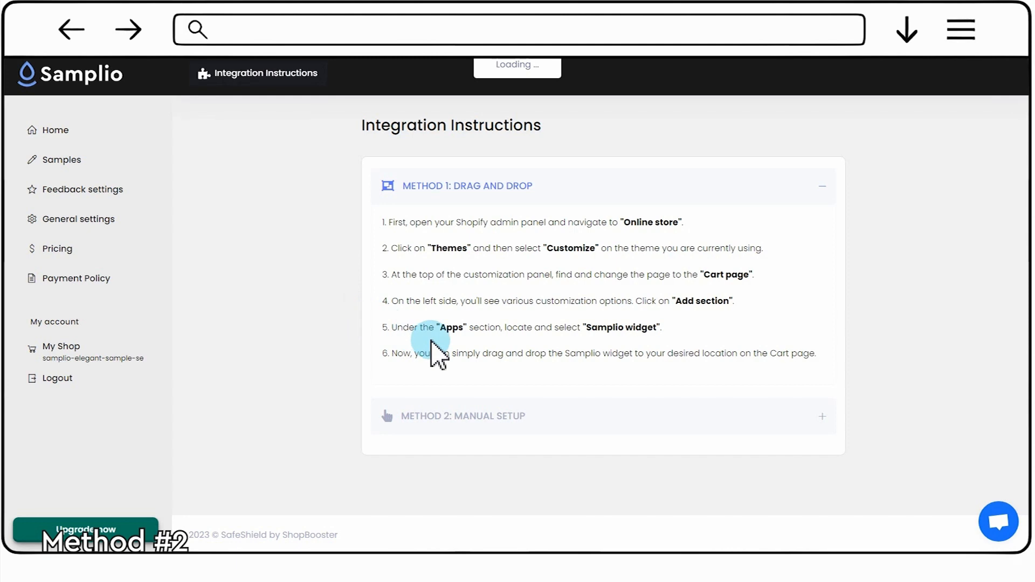
click(462, 416)
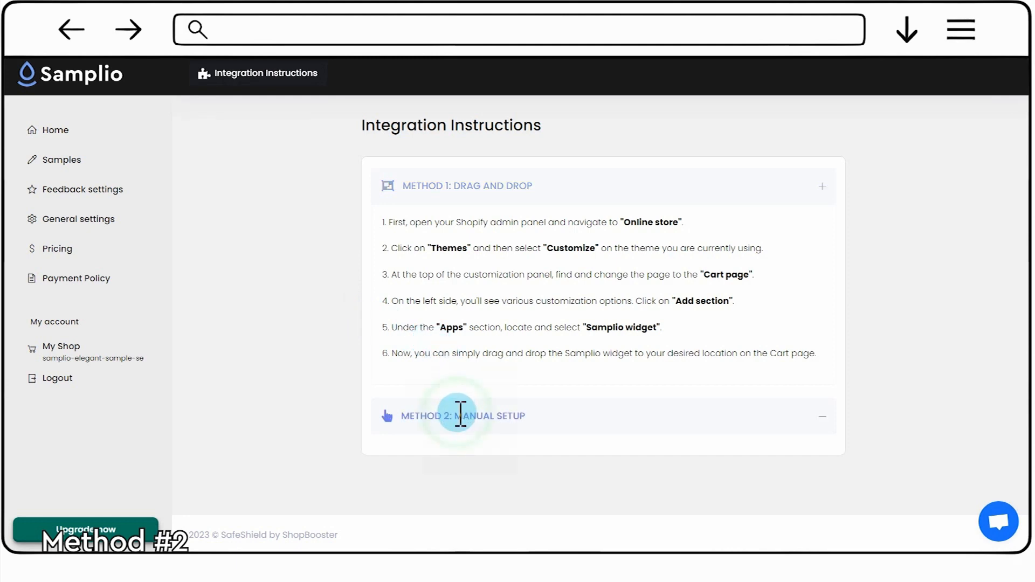
click(464, 416)
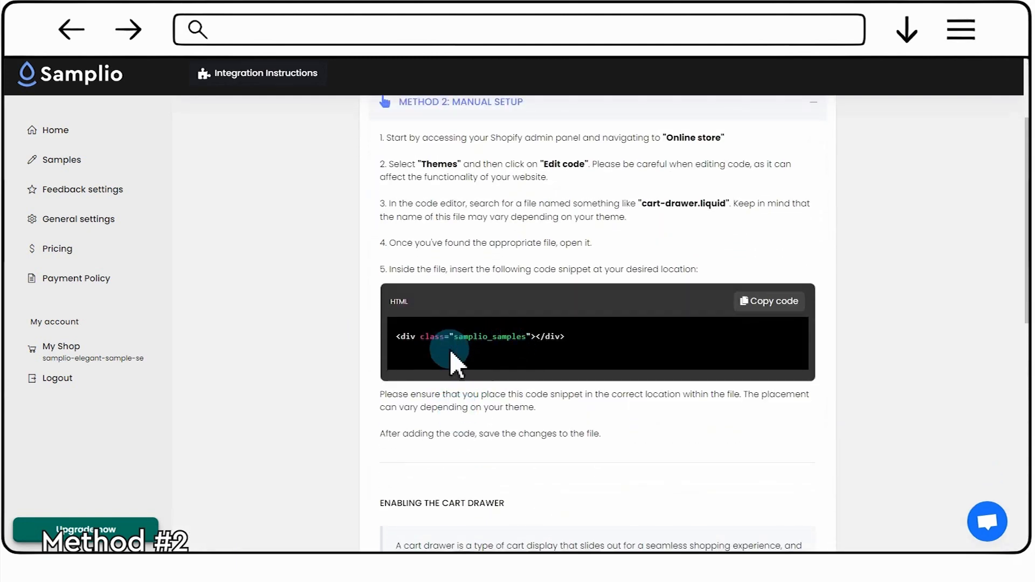
mouse_move(719, 330)
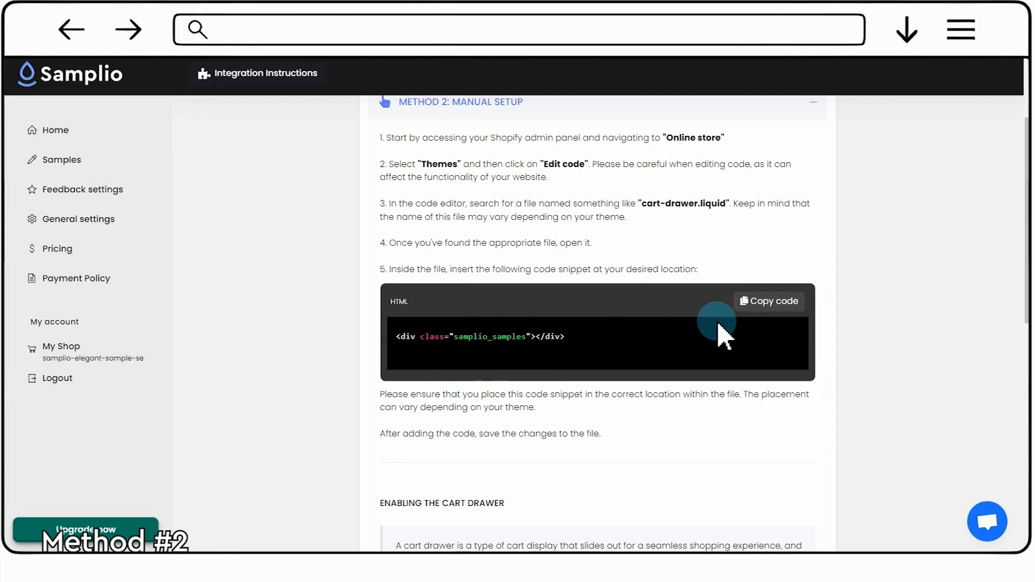
click(768, 300)
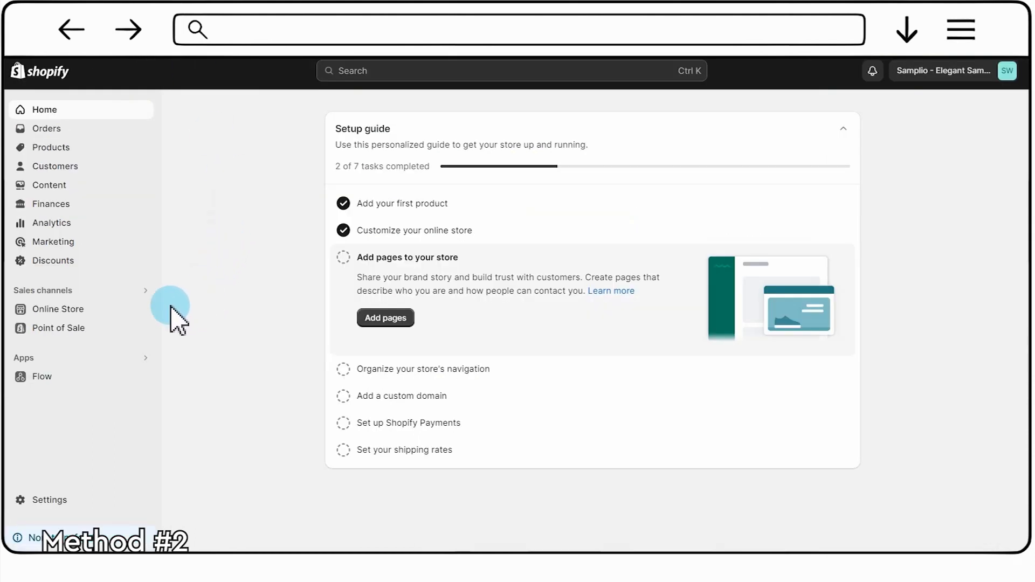
Step: From Online Store > Themes, choose Edit code for the Dawn theme
click(58, 309)
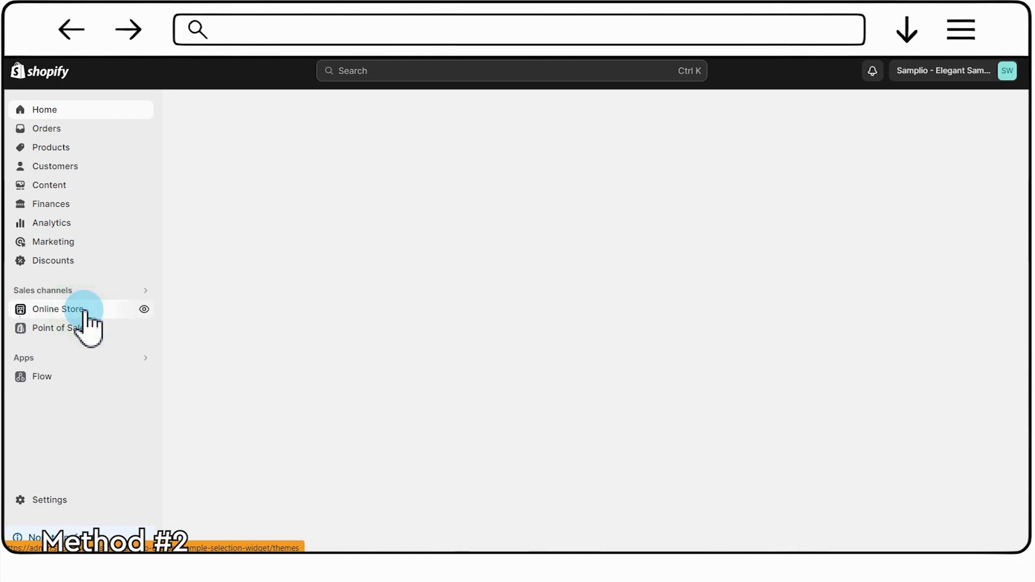
click(59, 309)
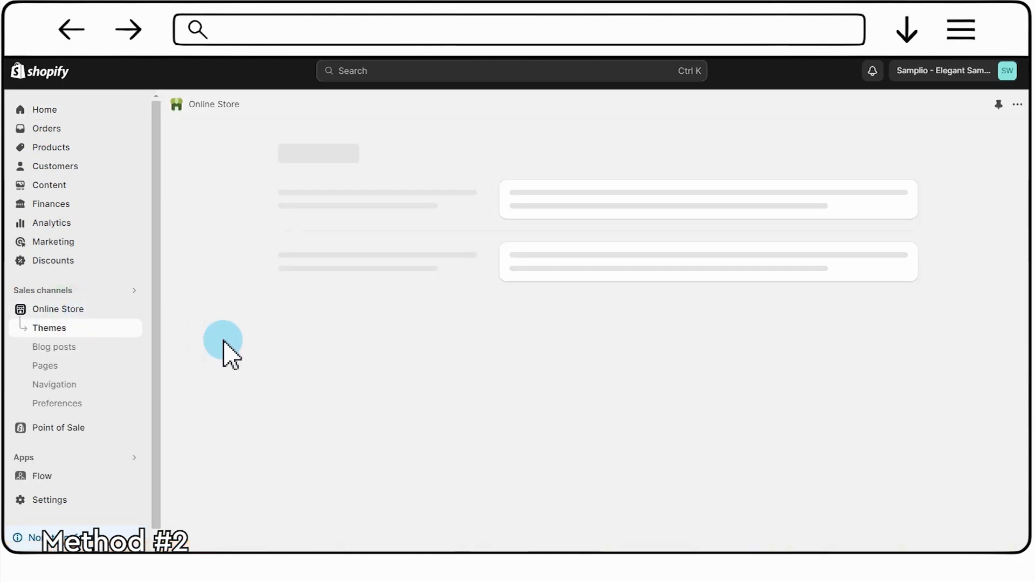
click(49, 327)
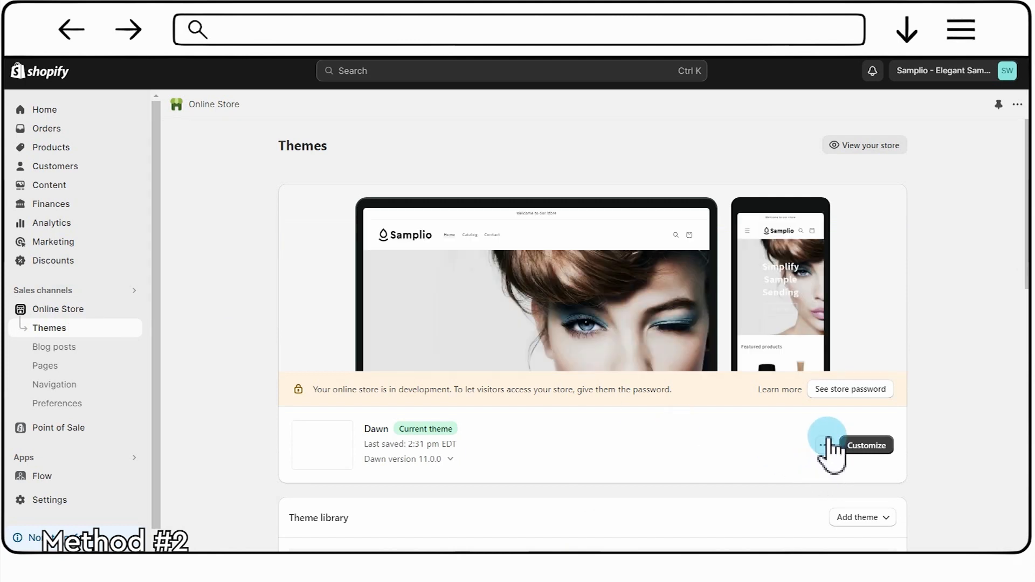
click(828, 445)
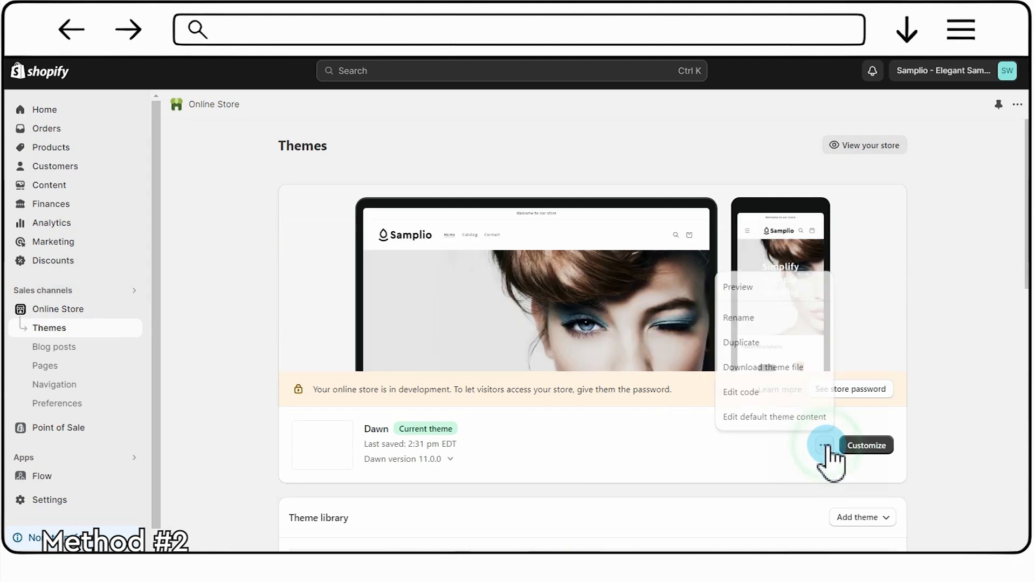
click(740, 393)
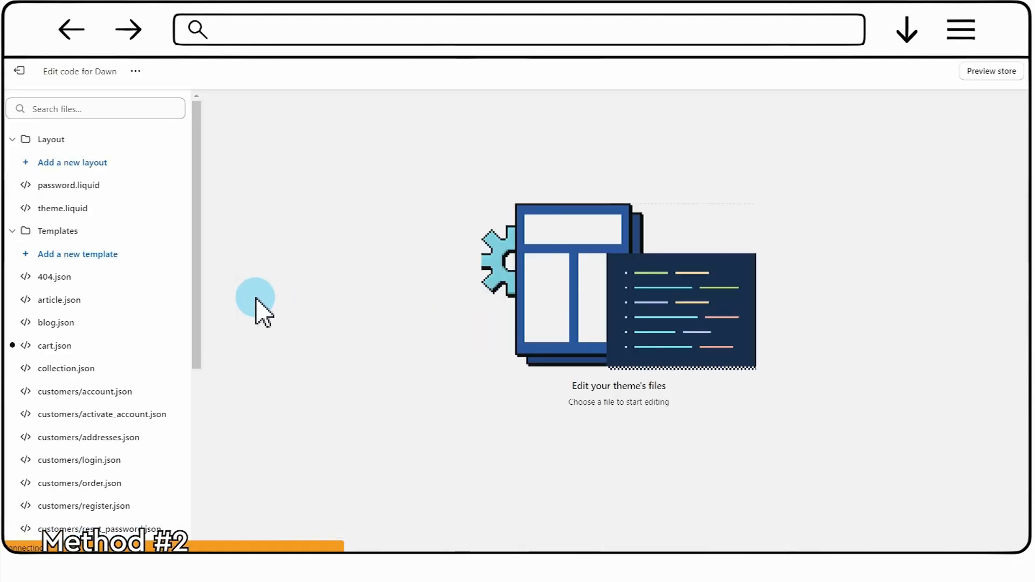
Step: Expand the Snippets folder and load cart-drawer.liquid in the code editor
scroll(down, 3)
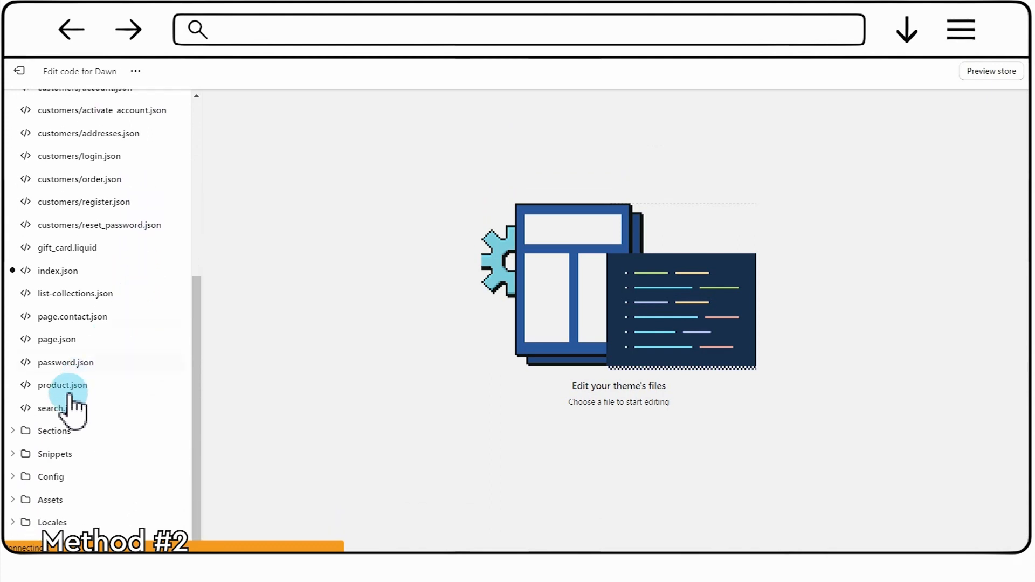
click(53, 454)
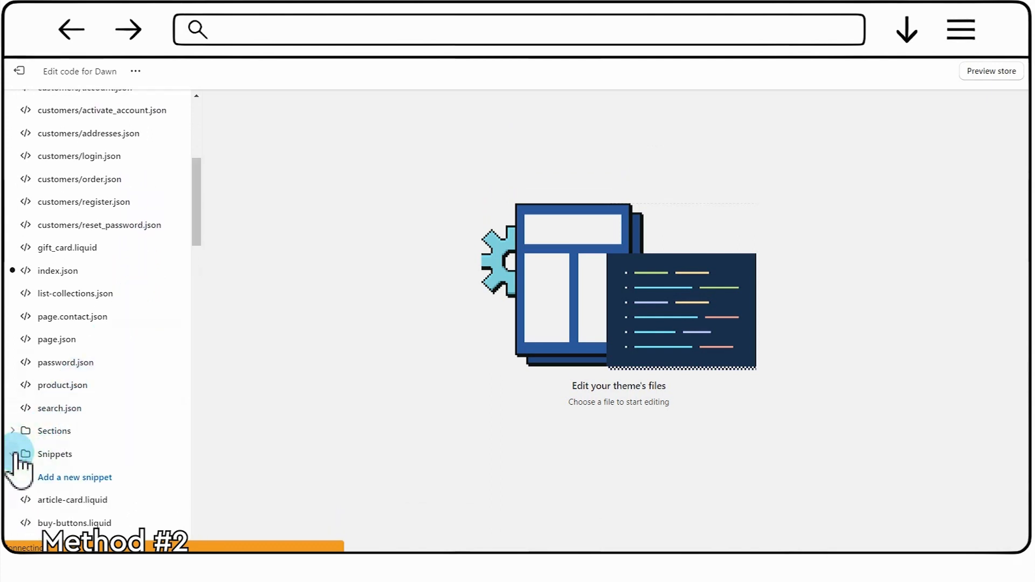
click(54, 454)
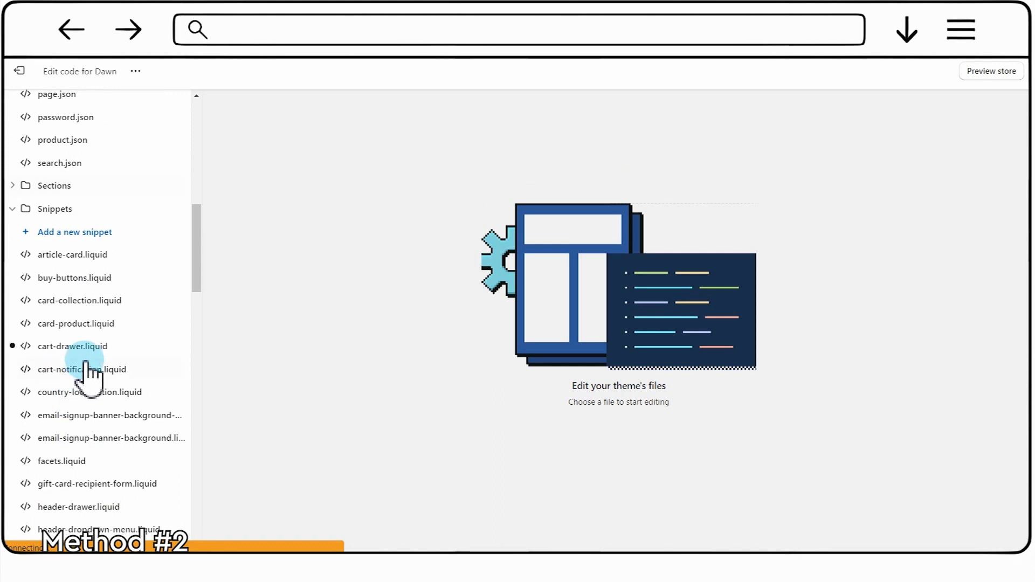
click(73, 346)
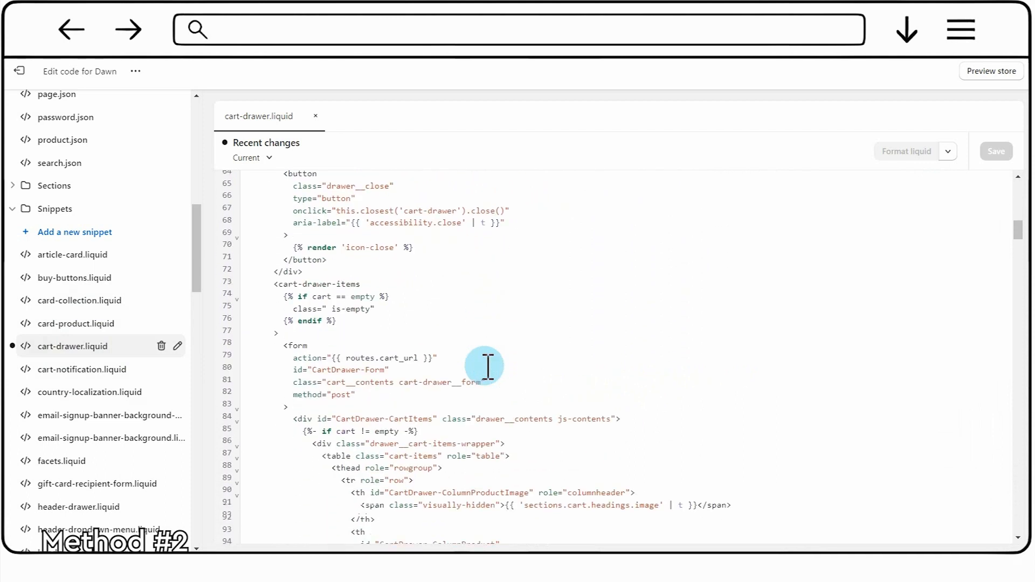
Step: Insert <div class="samplio_samples"></div> after the <form> tag in cart-drawer.liquid
scroll(down, 3)
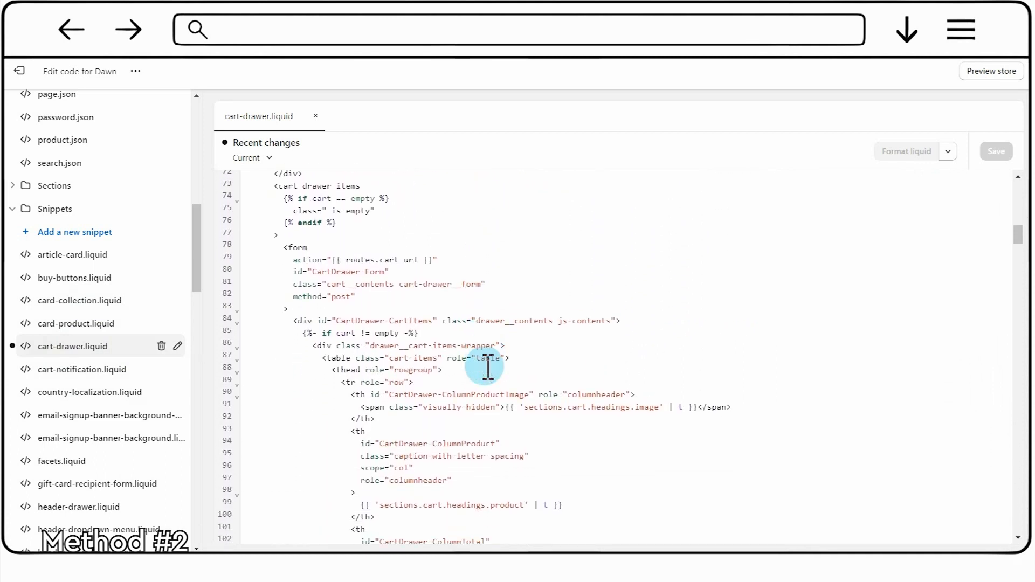
scroll(down, 3)
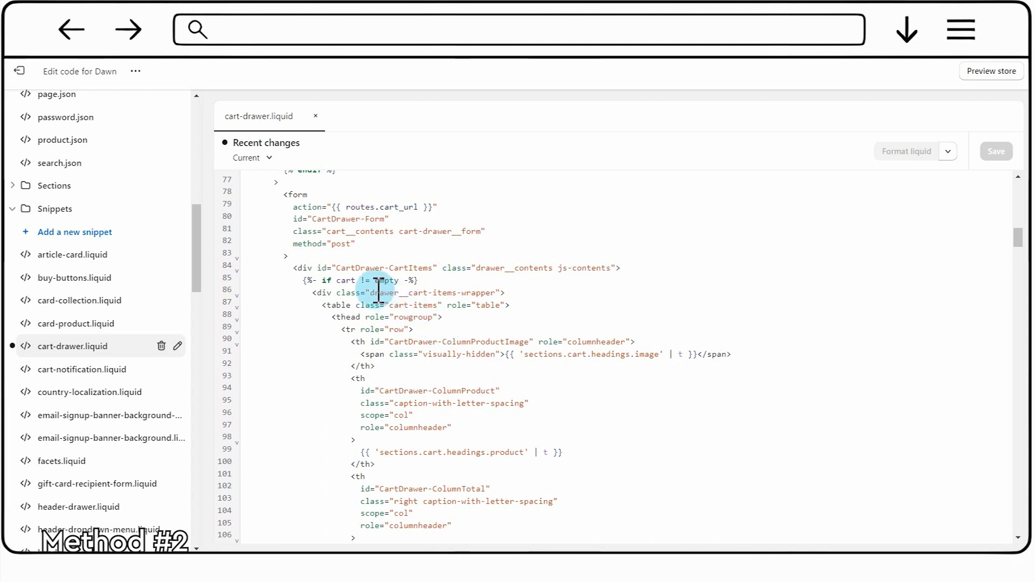
mouse_move(341, 257)
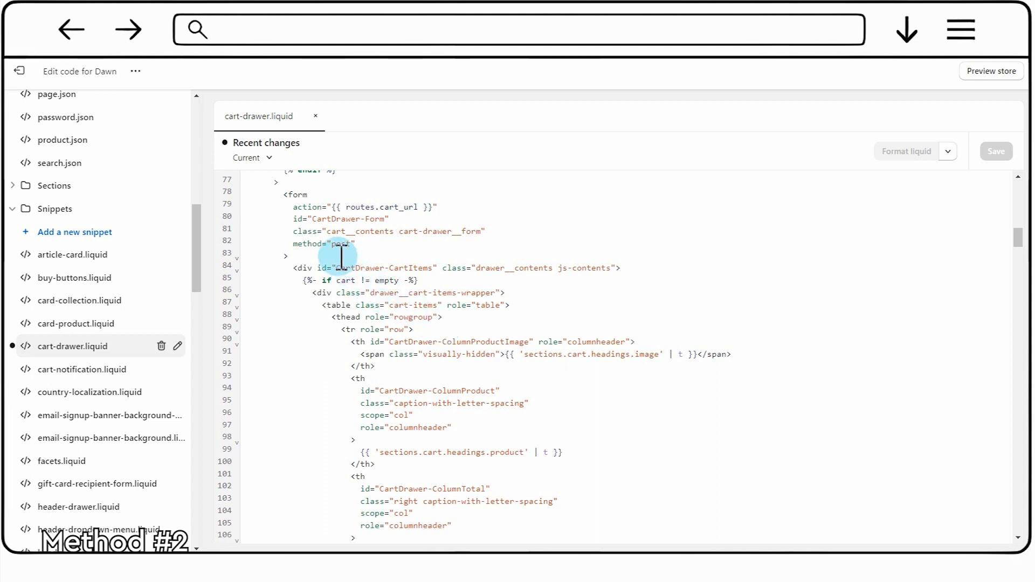
text(<div class="samplio_samples"></div>)
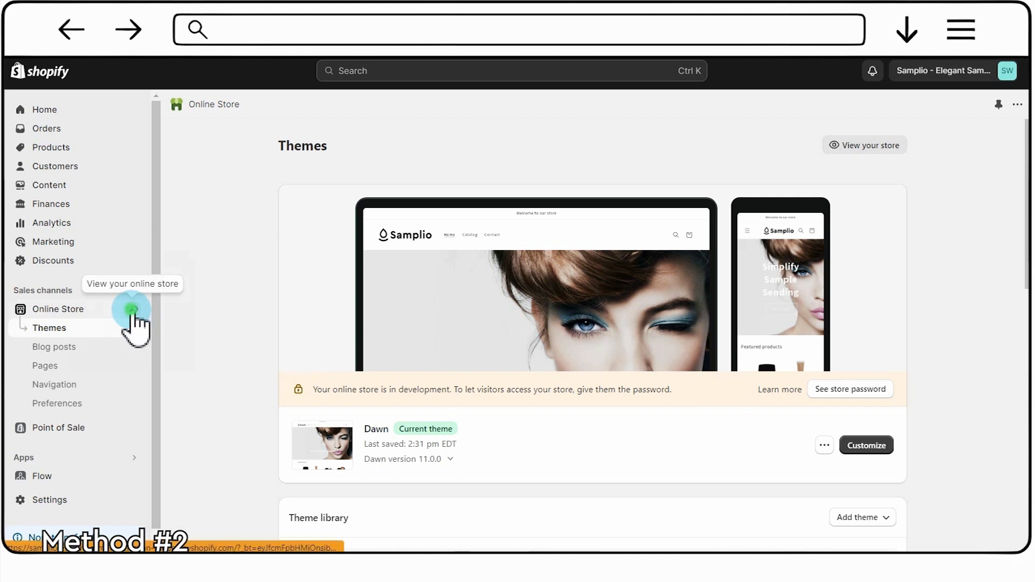
click(131, 310)
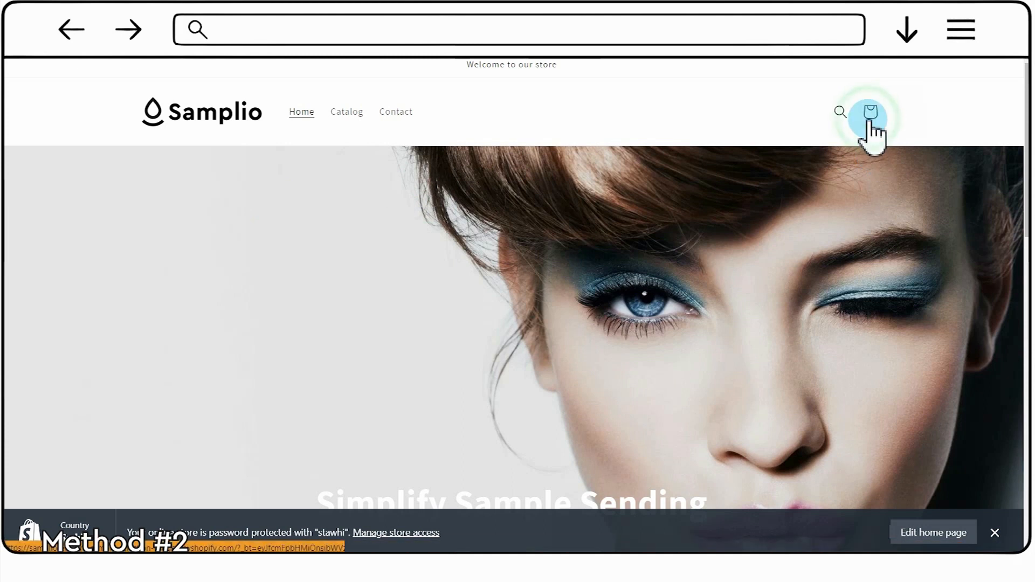
click(870, 111)
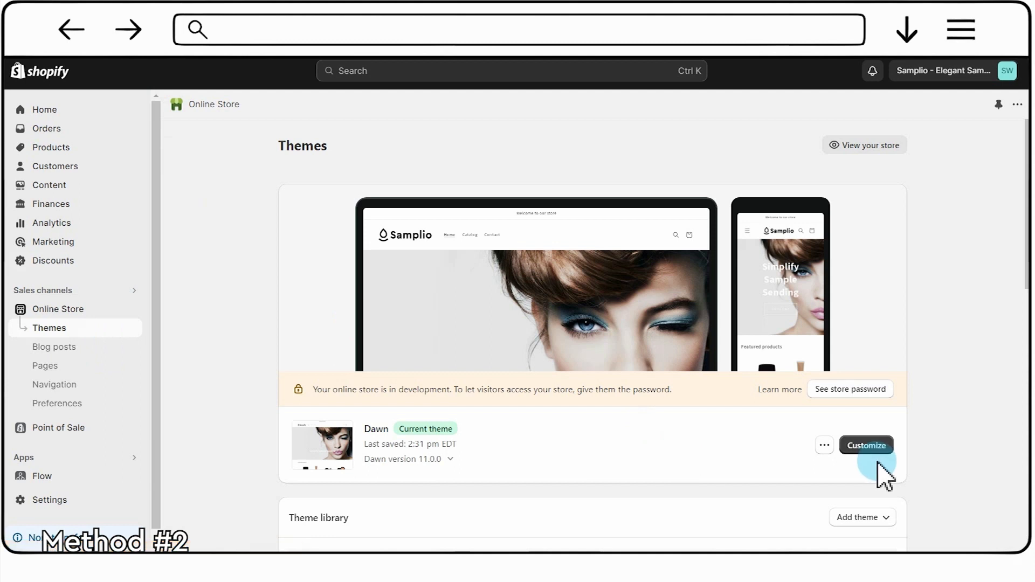
Step: In Dawn's Theme settings, set Cart type to Drawer and save
click(866, 445)
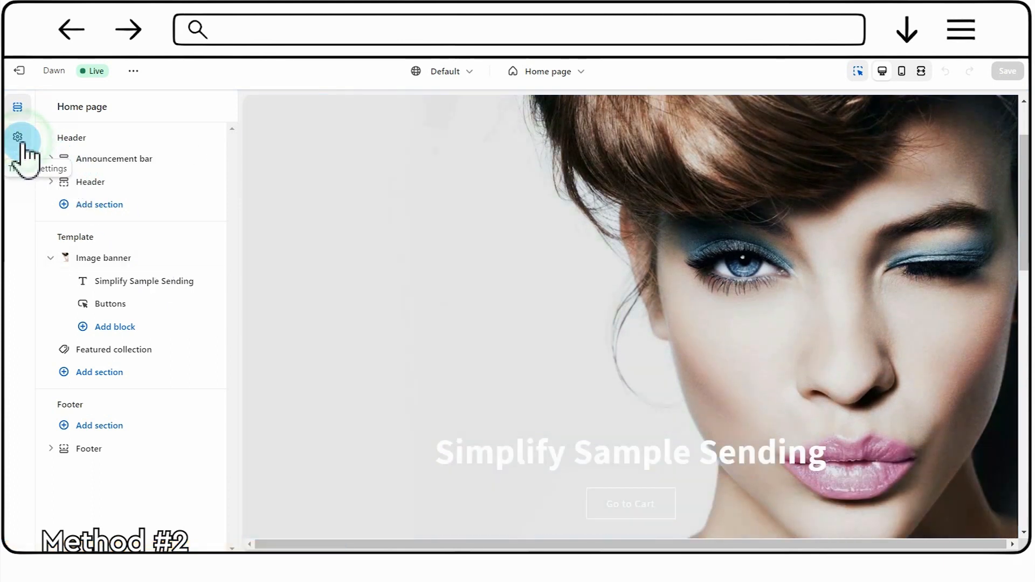
click(18, 137)
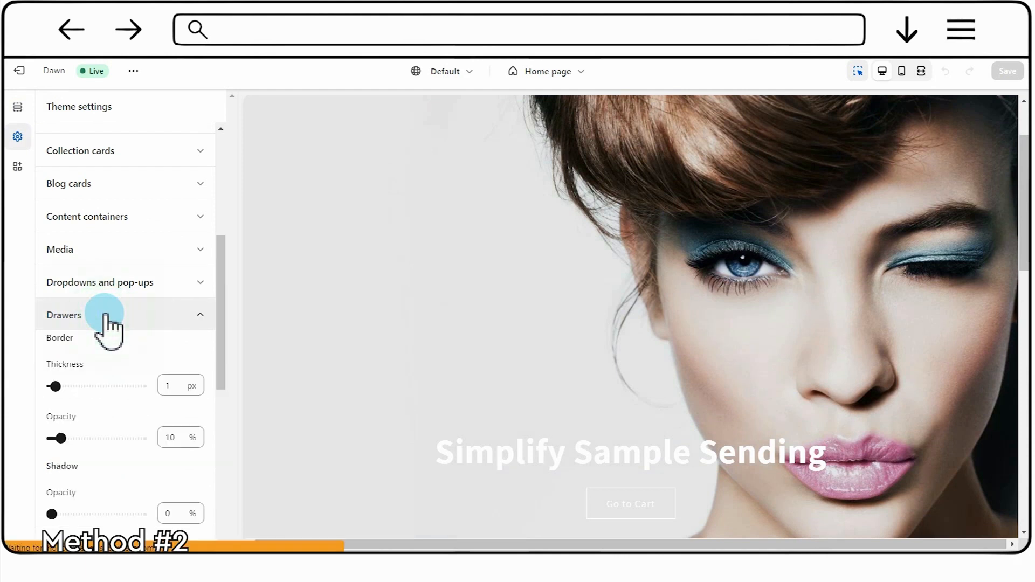
scroll(down, 3)
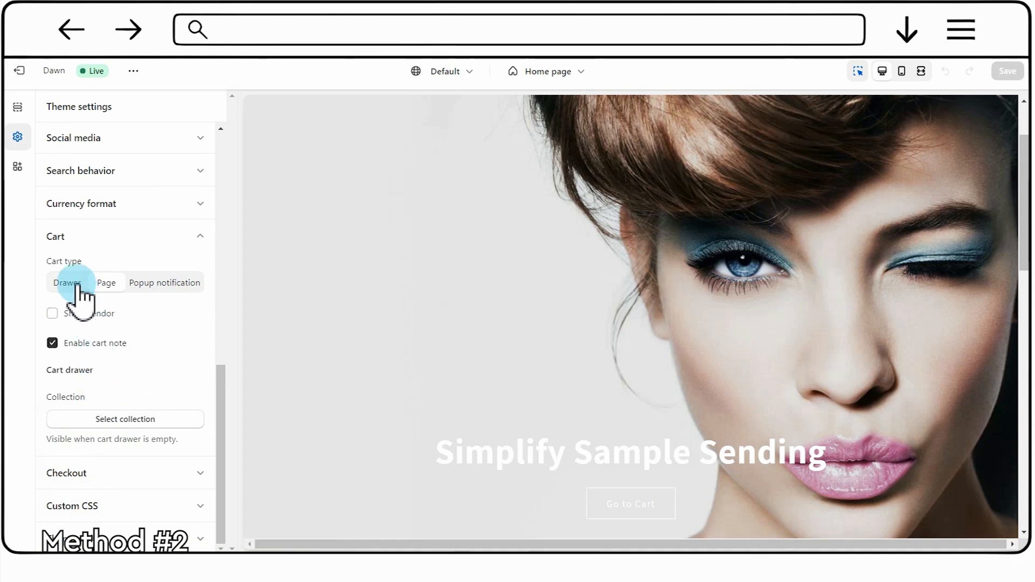
click(66, 282)
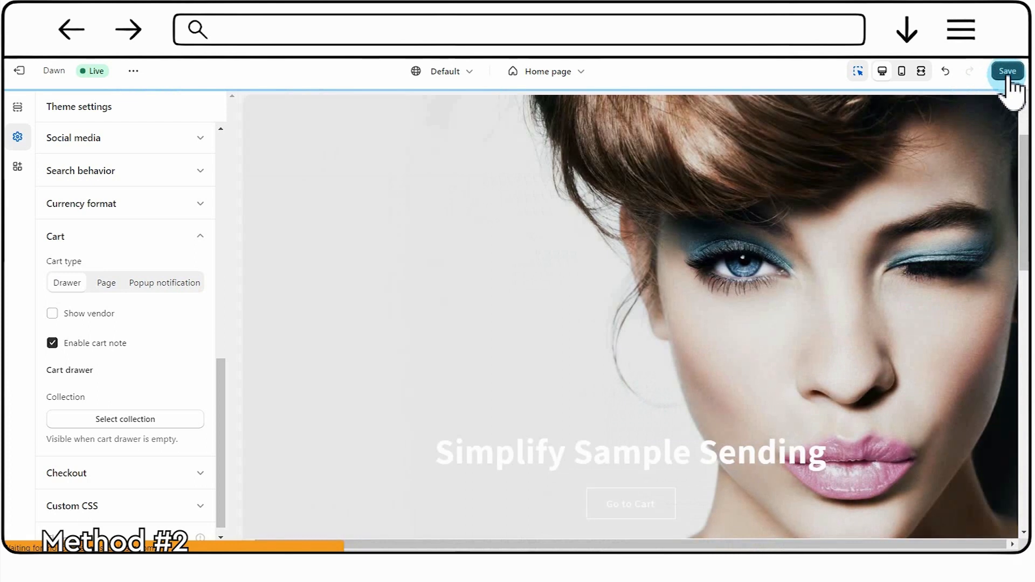
click(1007, 72)
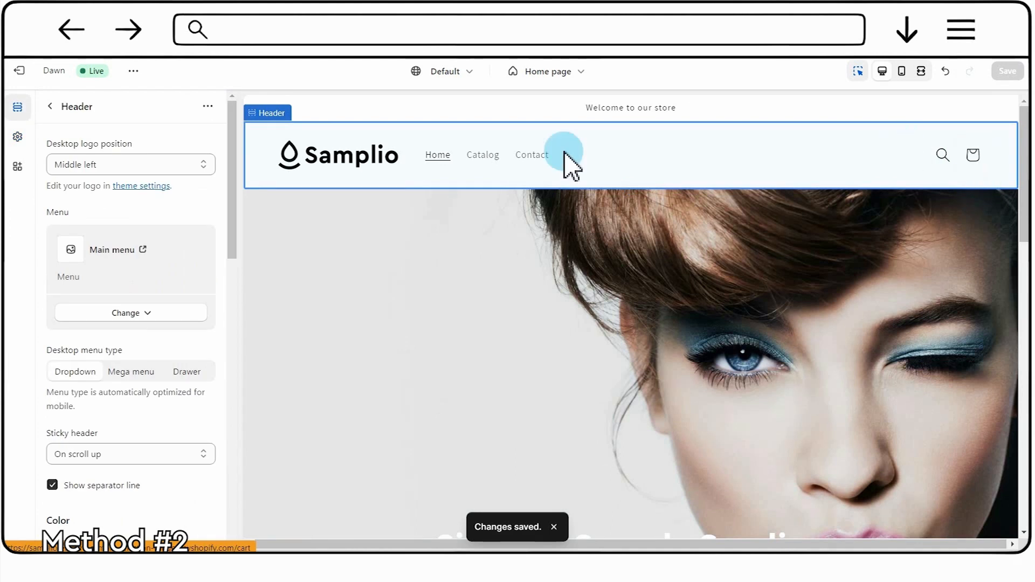
mouse_move(20, 71)
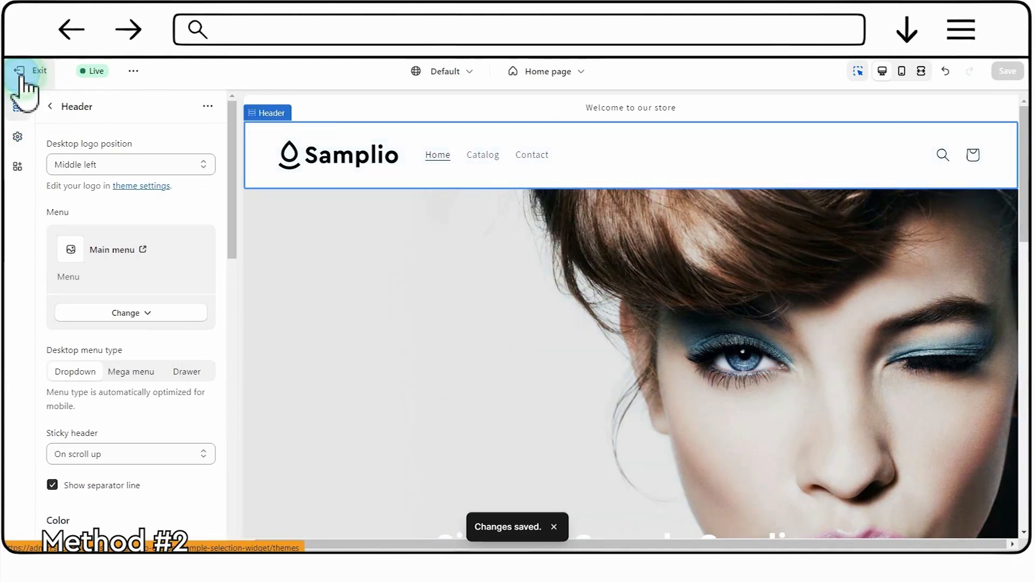
Step: Exit the theme editor to view the live storefront home page
click(32, 71)
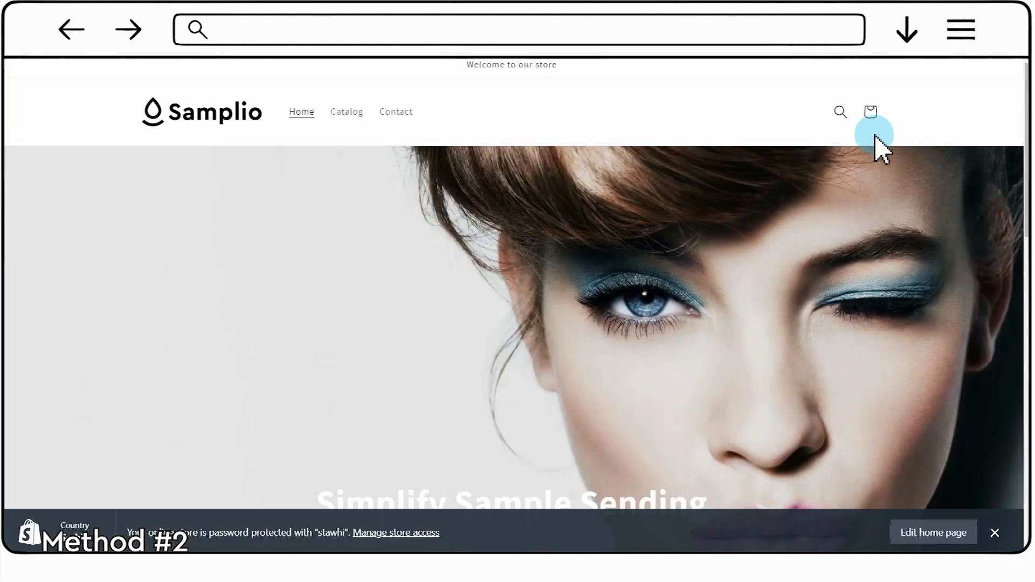
Step: Check the cart drawer is empty, continue shopping, and go to the Anti-Aging Collagen Moisturizer product page
click(869, 111)
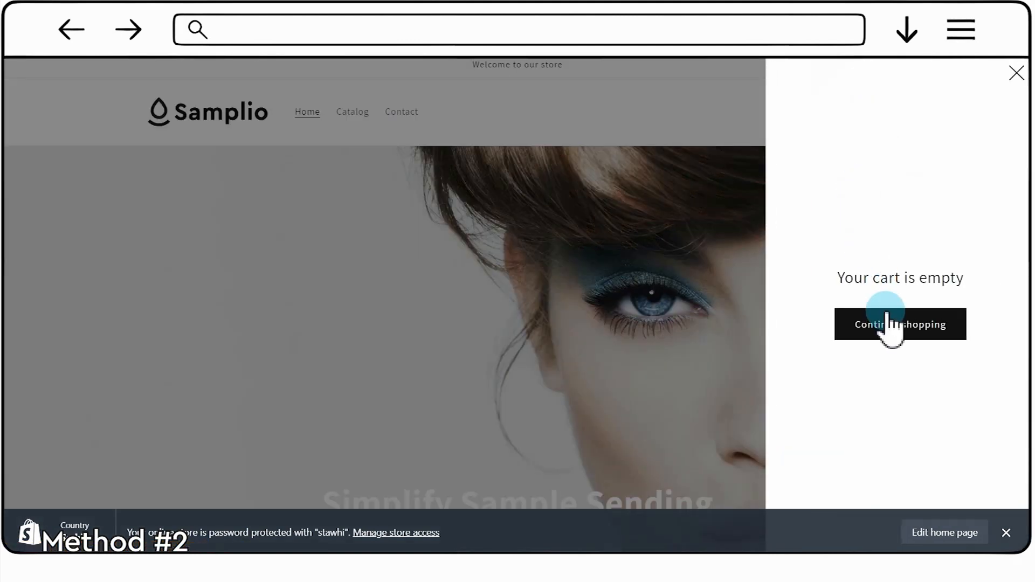
click(900, 324)
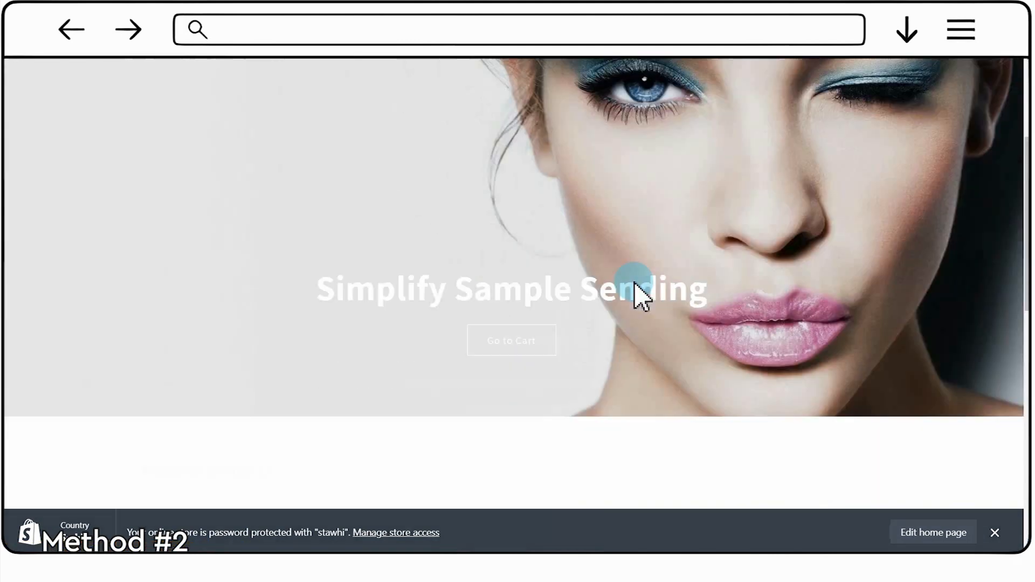
scroll(down, 3)
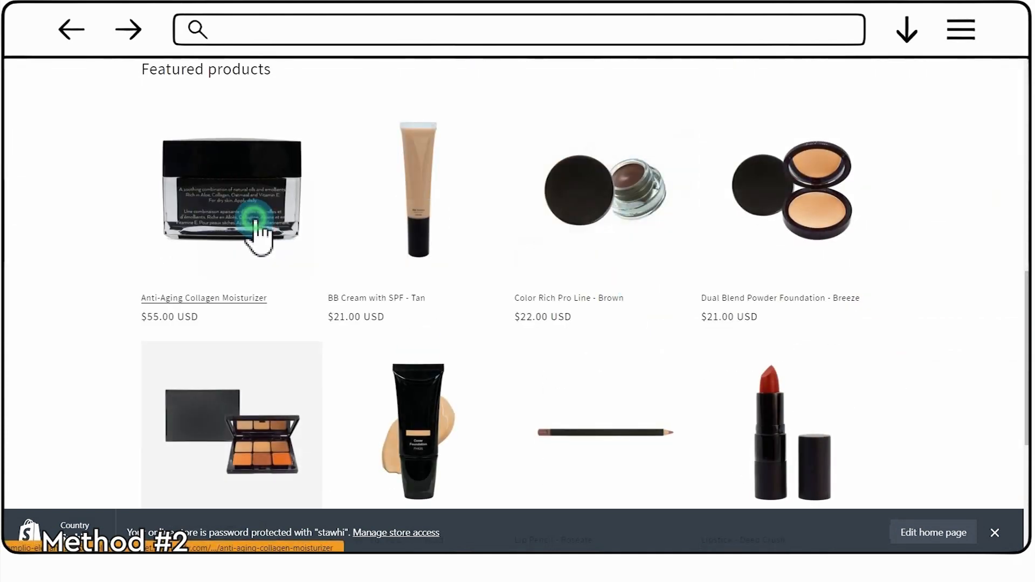
click(230, 205)
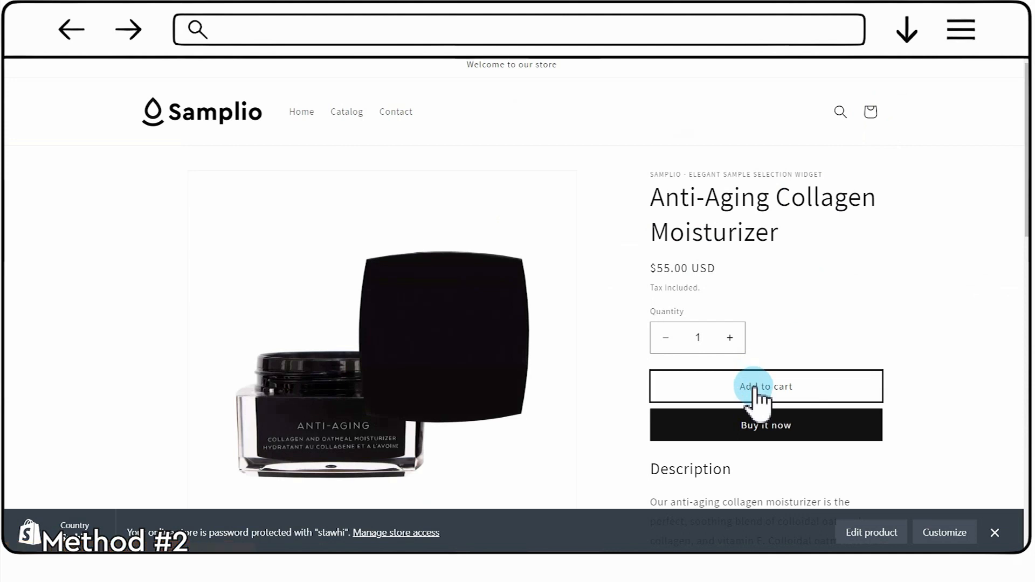
Step: Add the Anti-Aging Collagen Moisturizer to the cart and bring up the complimentary sample picker
click(765, 386)
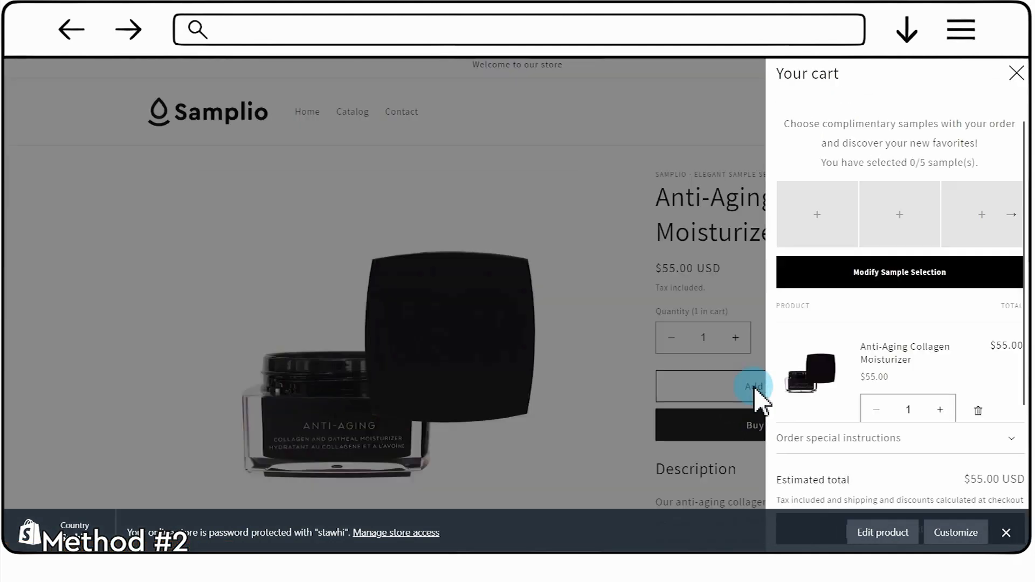
mouse_move(956, 240)
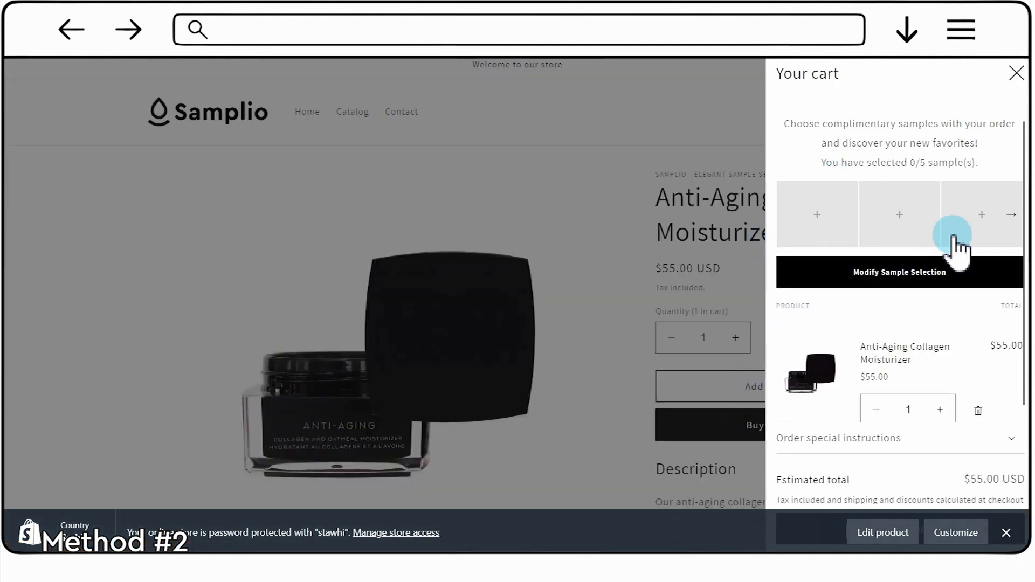
mouse_move(816, 224)
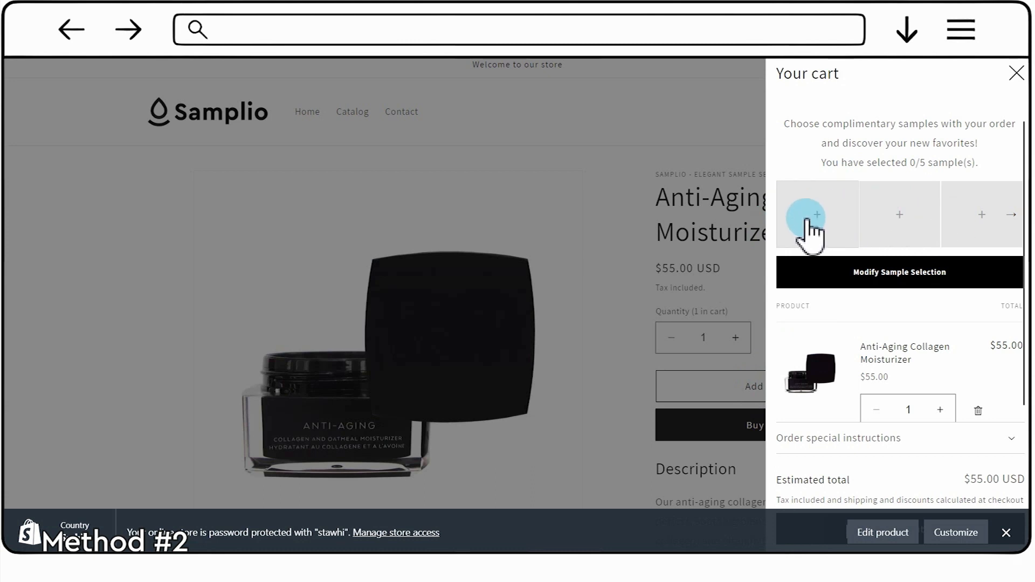
click(817, 214)
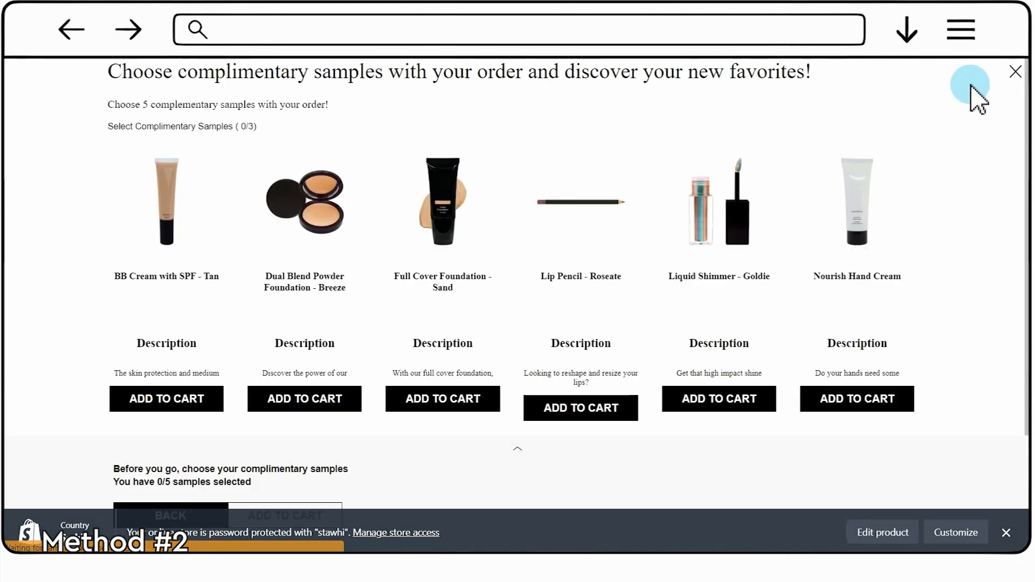